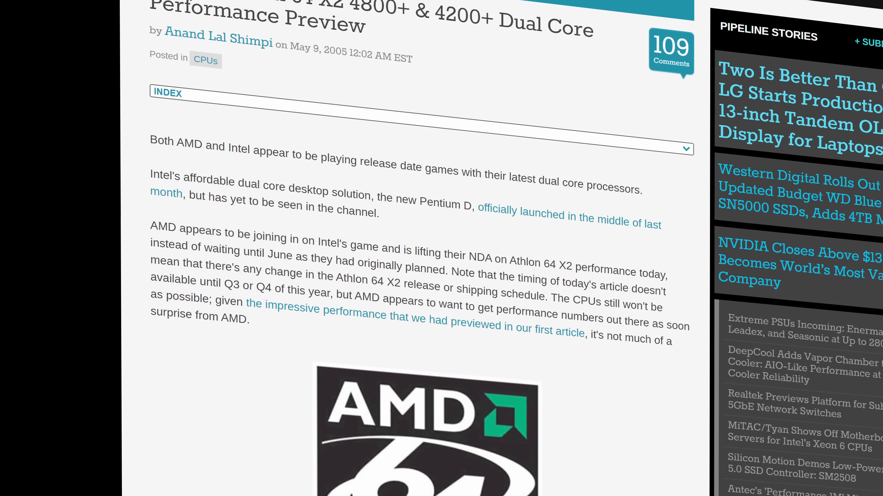
pyautogui.scroll(-3)
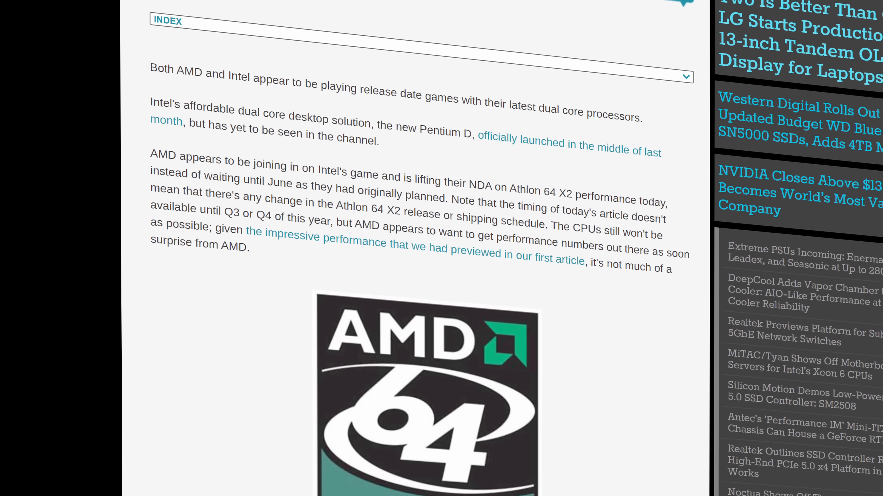
pyautogui.scroll(-3)
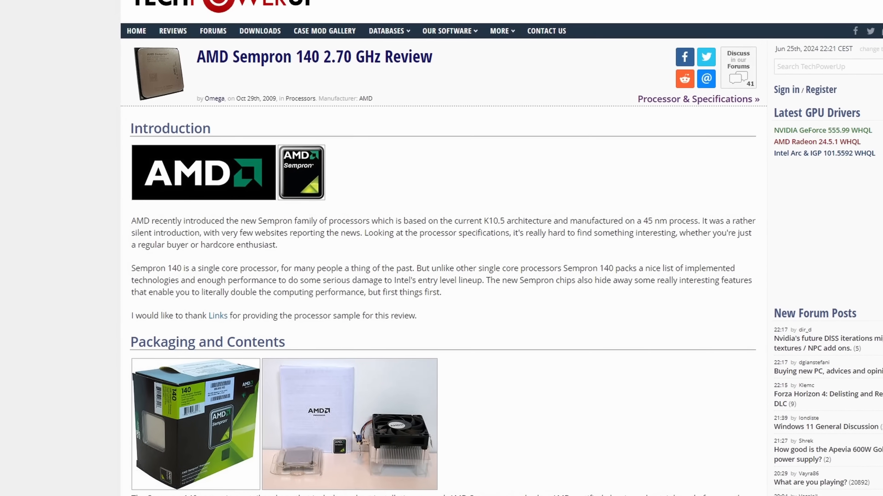
pyautogui.scroll(-3)
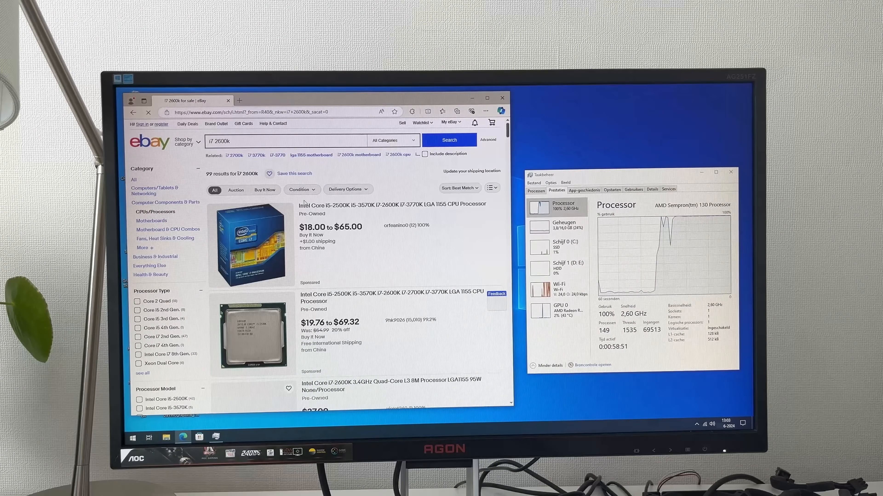
pyautogui.scroll(-3)
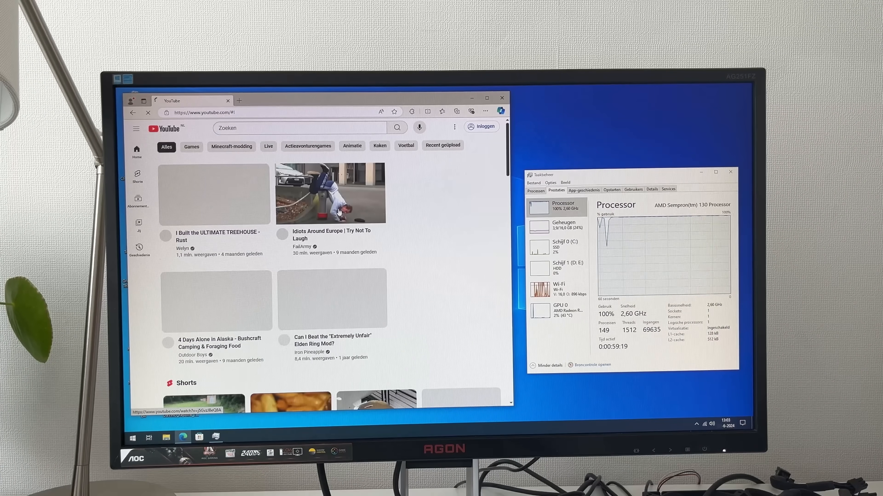
pyautogui.scroll(-3)
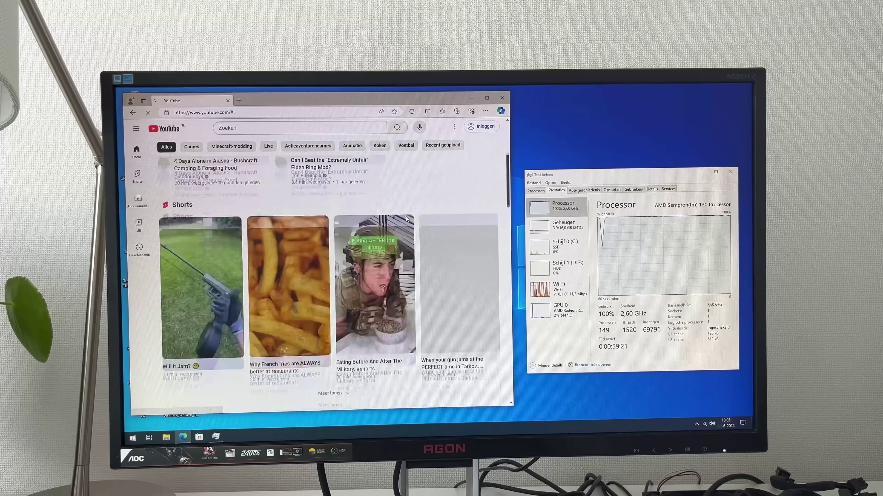